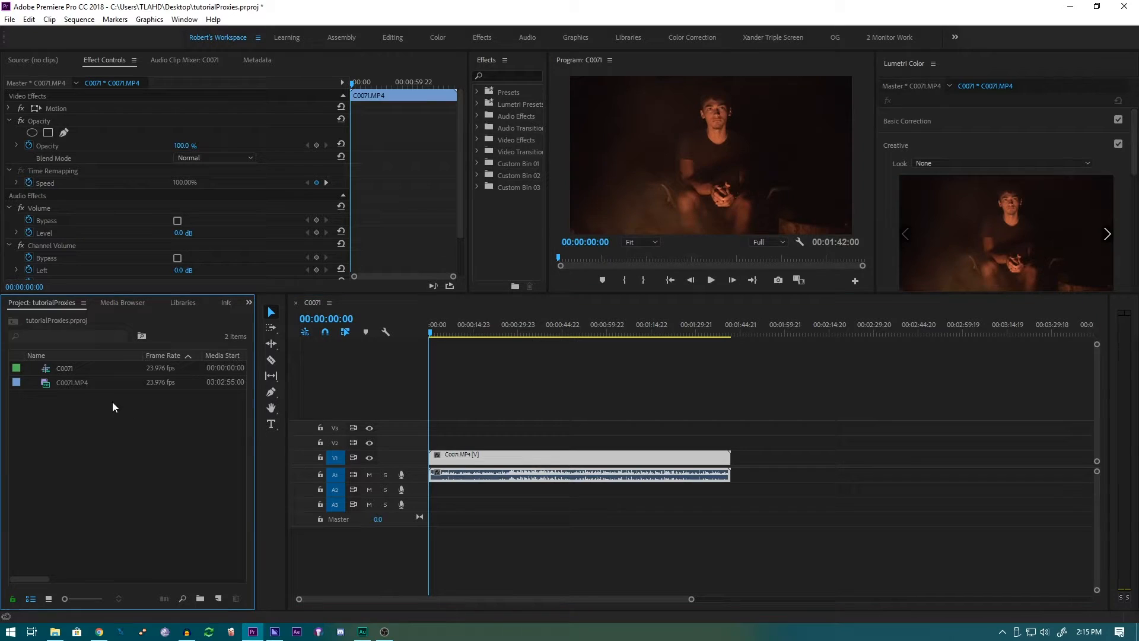
Step: Bring up the Proxy submenu for the C0071.MP4 clip in the Project panel
{"action": "left_click", "coordinate": [66, 368]}
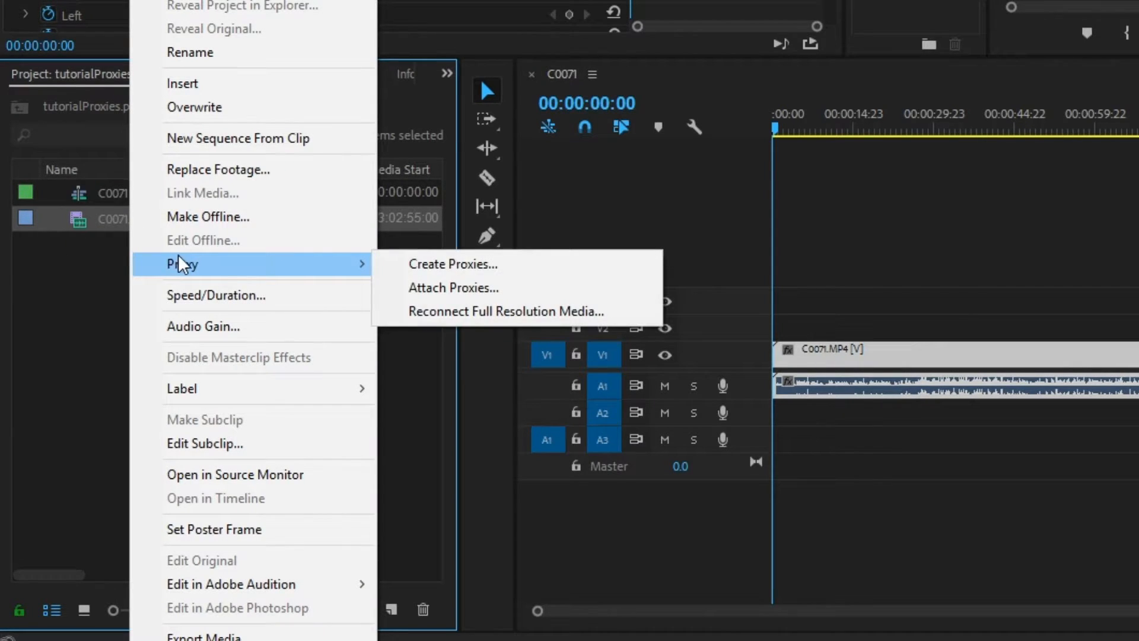
Step: Start Create Proxies for the clip, keeping H.264 format and the 1280x720 H.264 preset
{"action": "left_click", "coordinate": [452, 263]}
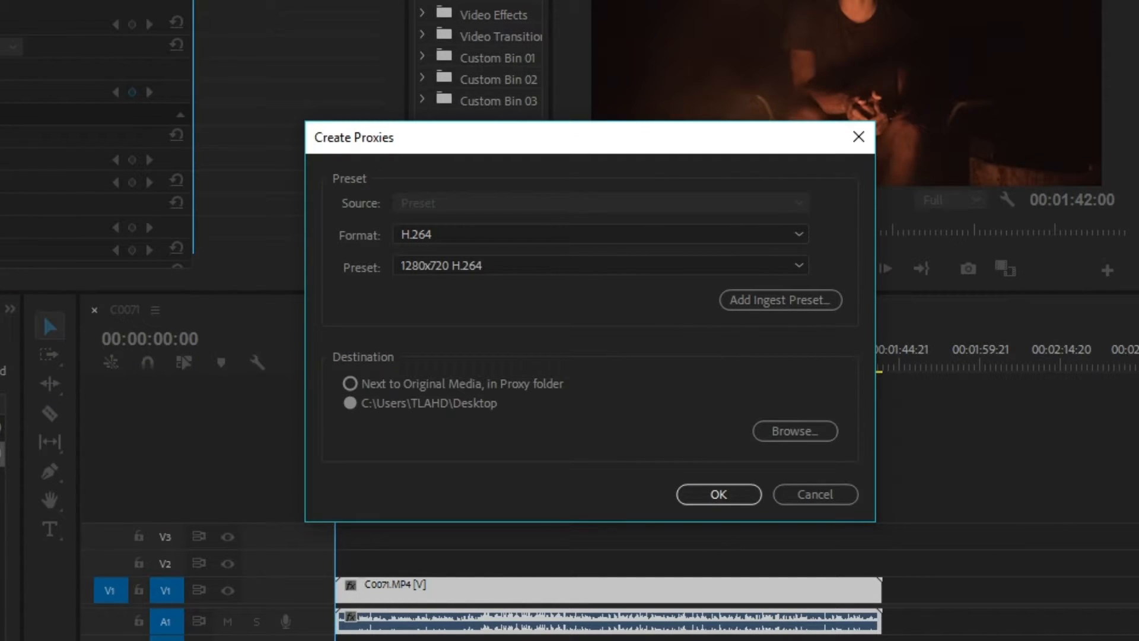
{"action": "mouse_move", "coordinate": [574, 226]}
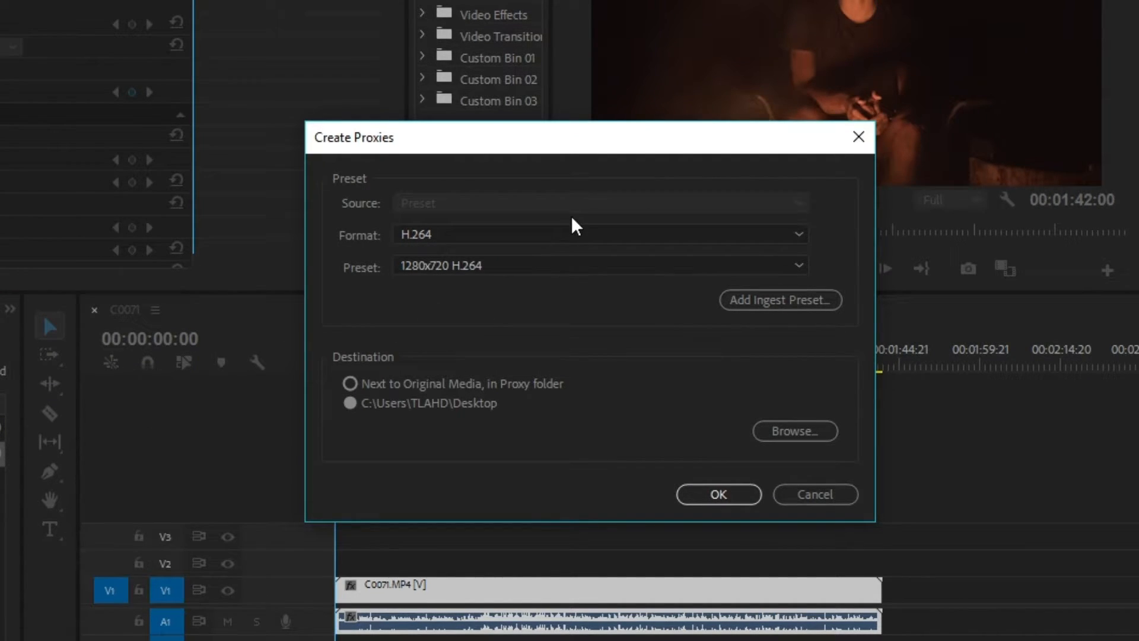
{"action": "left_click", "coordinate": [797, 234]}
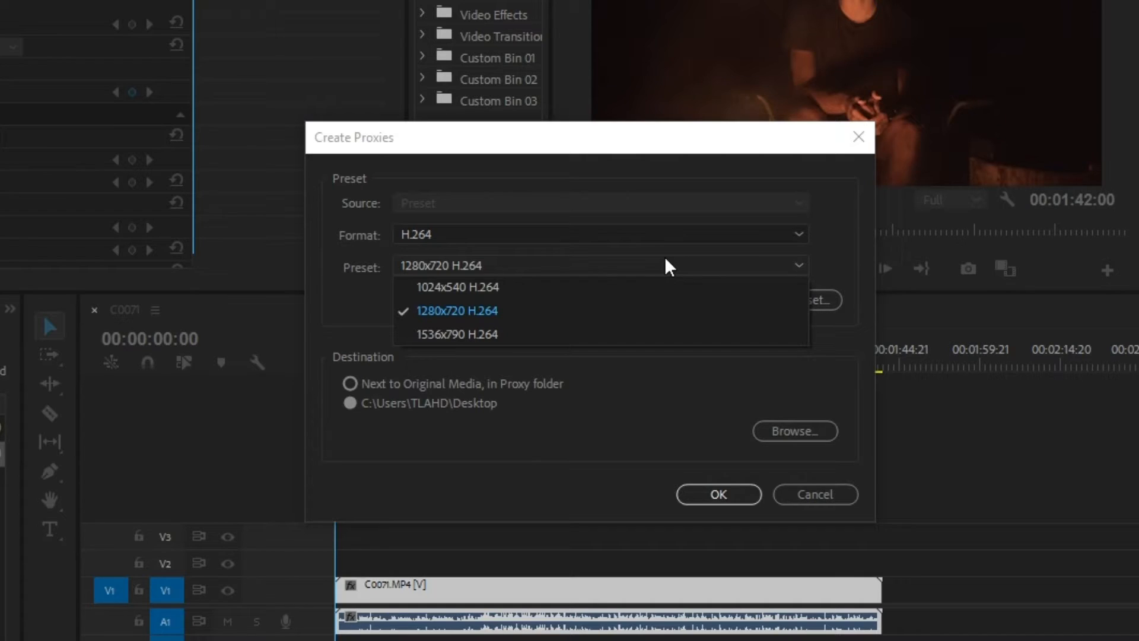
{"action": "mouse_move", "coordinate": [651, 317]}
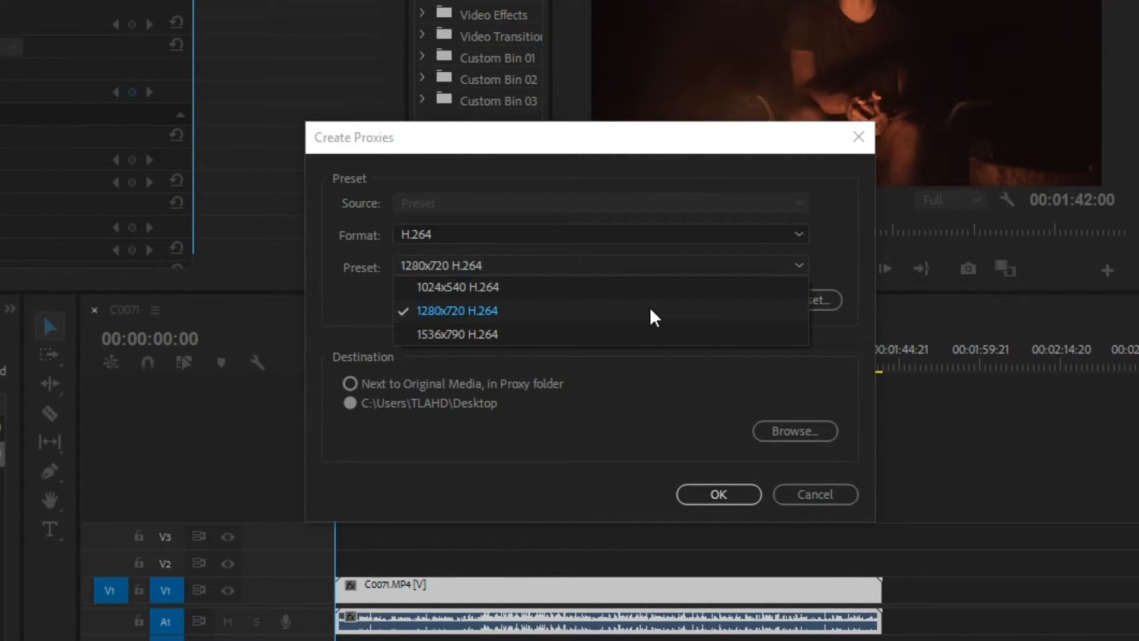
{"action": "left_click", "coordinate": [457, 310]}
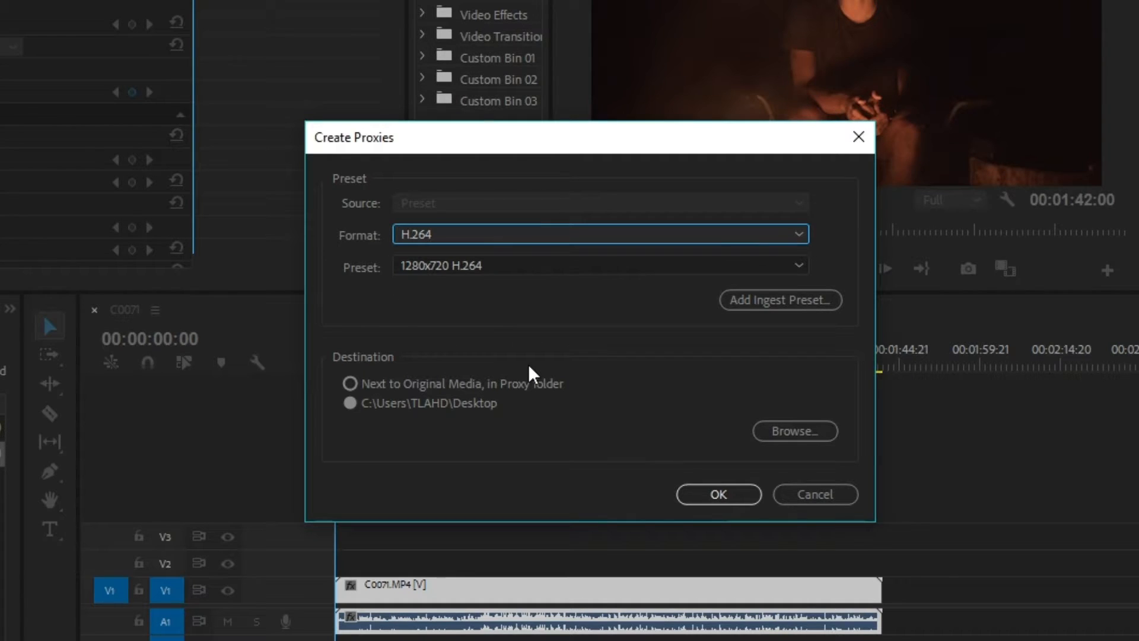
{"action": "mouse_move", "coordinate": [538, 384]}
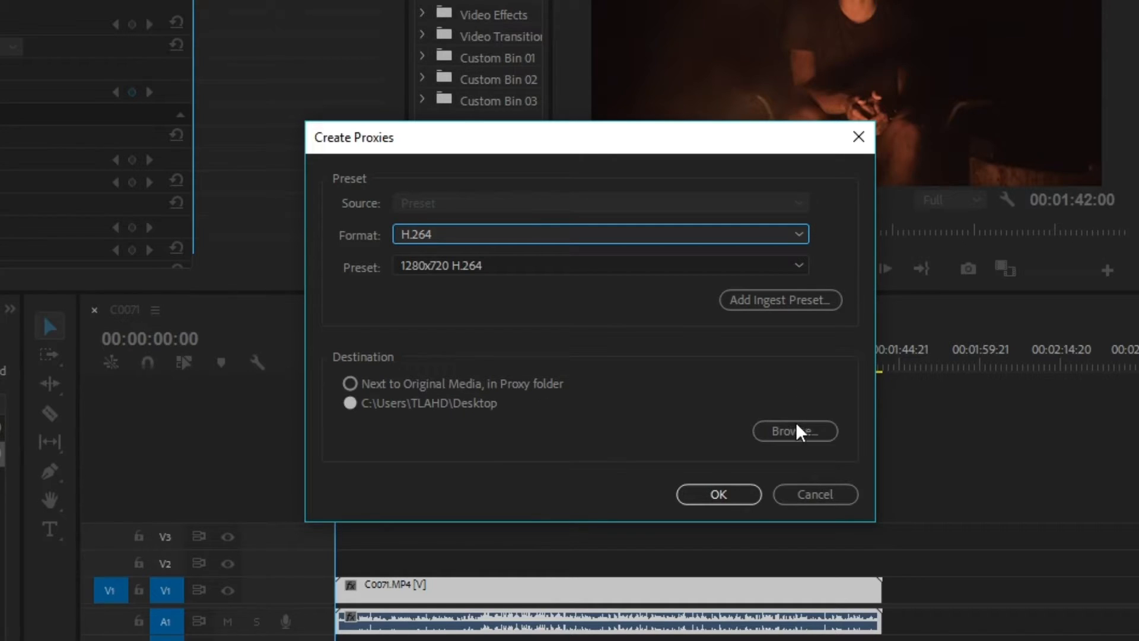
Step: Choose a new Desktop folder named 'Proxies' as the proxy destination and start the jobs
{"action": "left_click", "coordinate": [795, 431]}
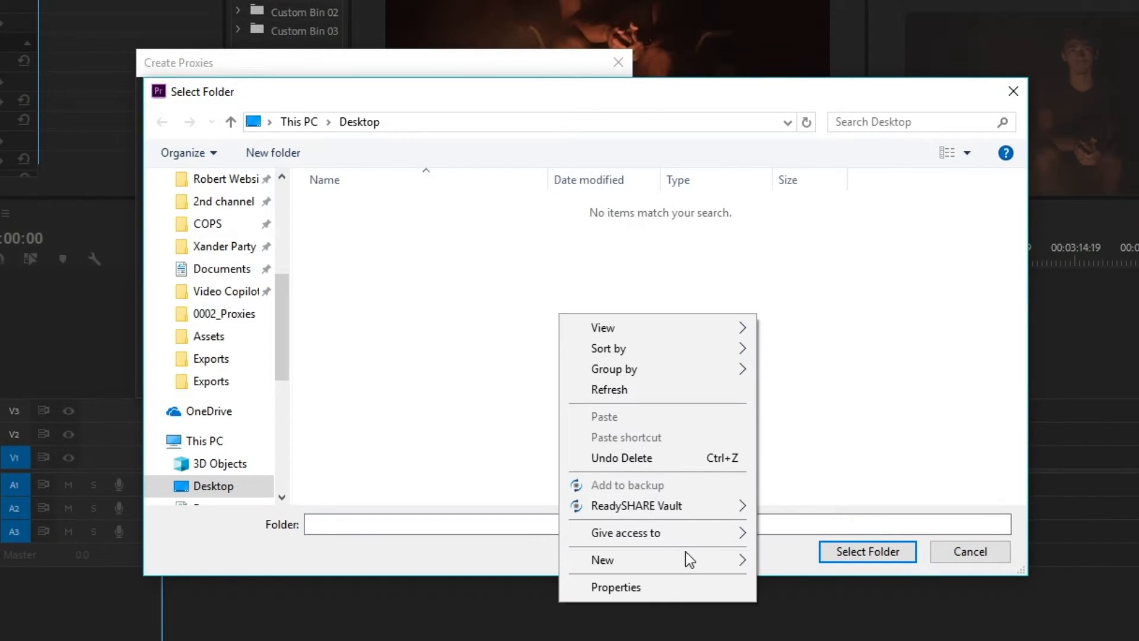
{"action": "left_click", "coordinate": [601, 560]}
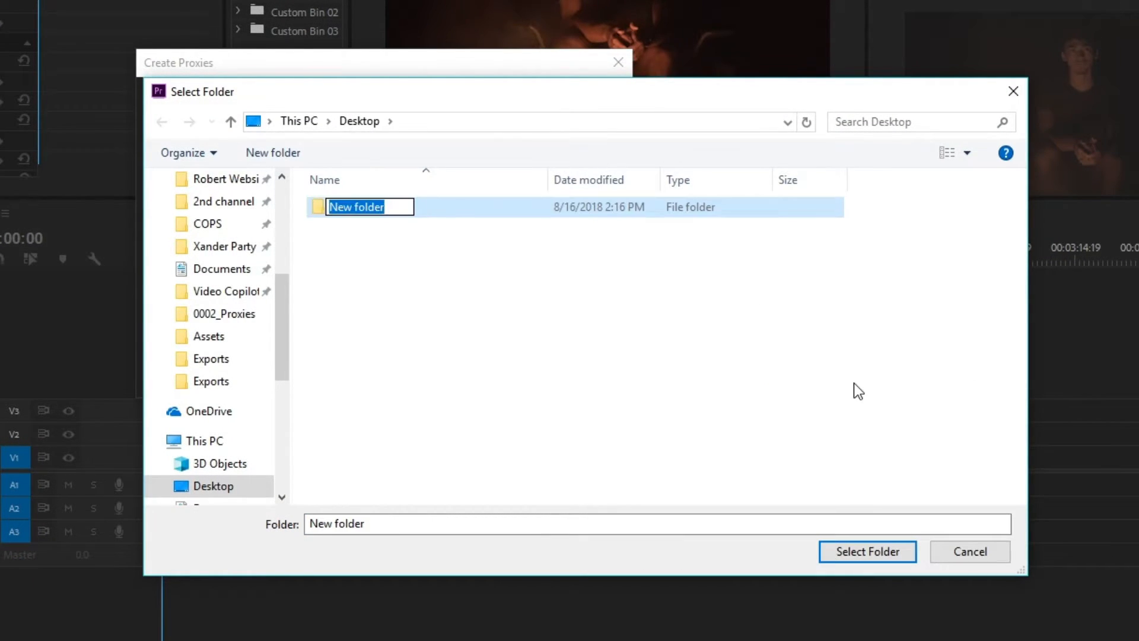
{"action": "type", "text": "Proxies"}
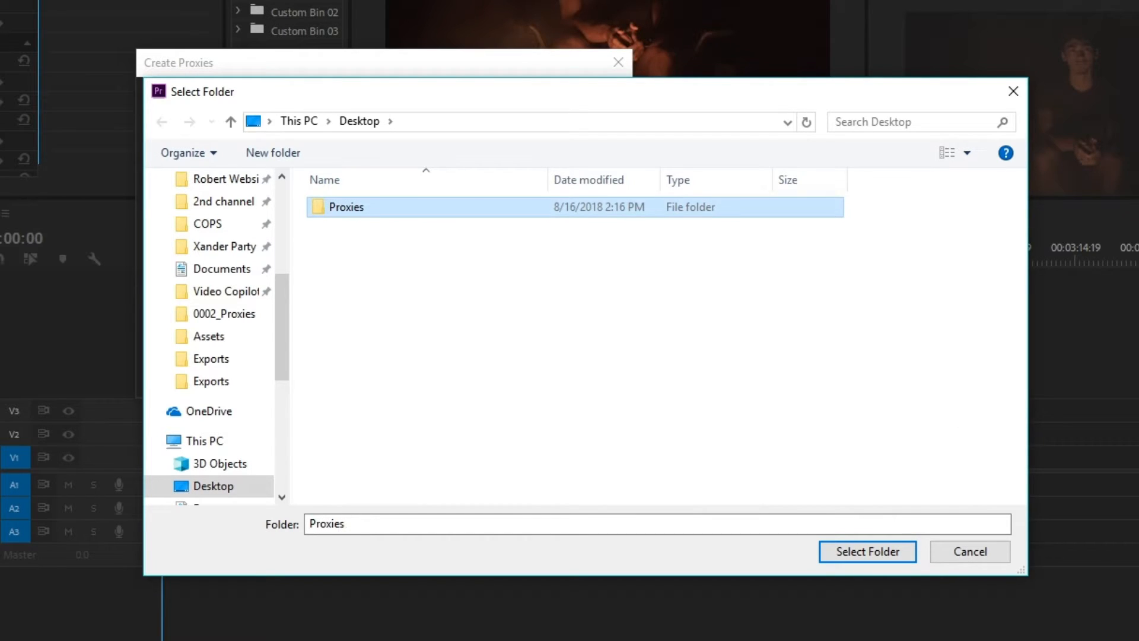
{"action": "left_click", "coordinate": [866, 552]}
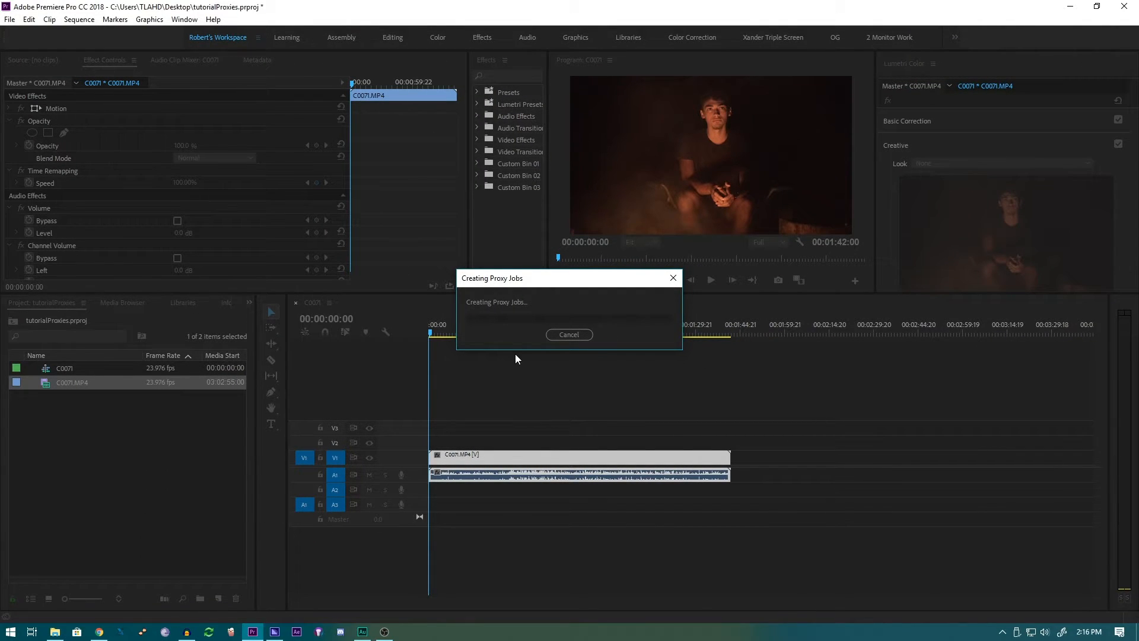
Step: Let Media Encoder finish the C0071.MP4 proxy job, writing C0071_Proxy.mp4 to Desktop\Proxies
{"action": "left_click", "coordinate": [569, 334]}
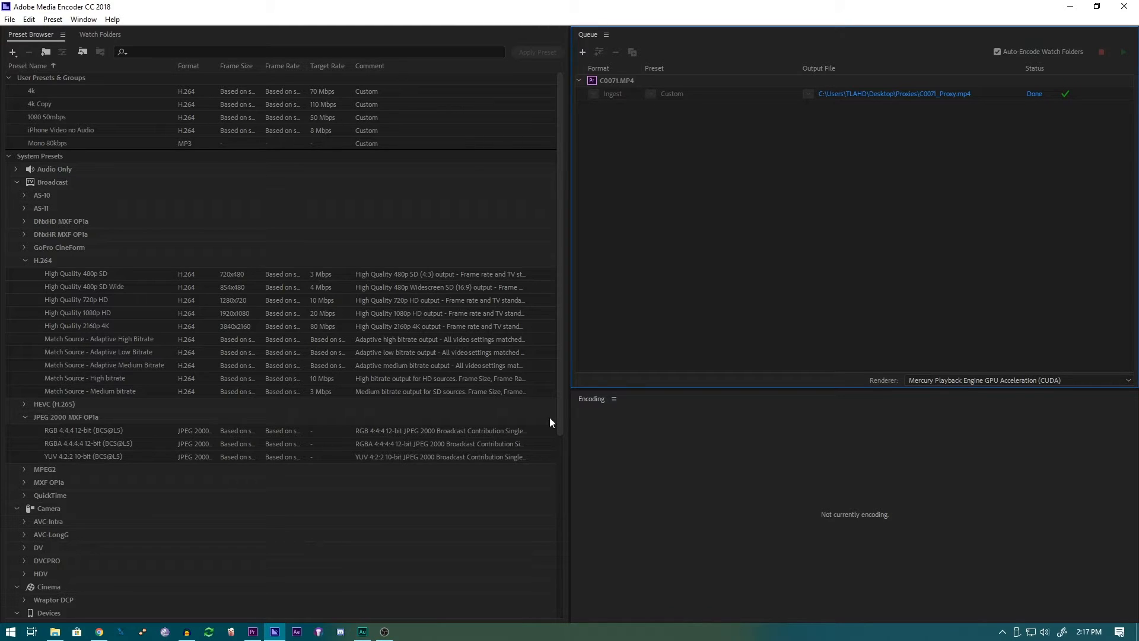
Step: Switch back to the Premiere Pro project from the taskbar
{"action": "left_click", "coordinate": [274, 631]}
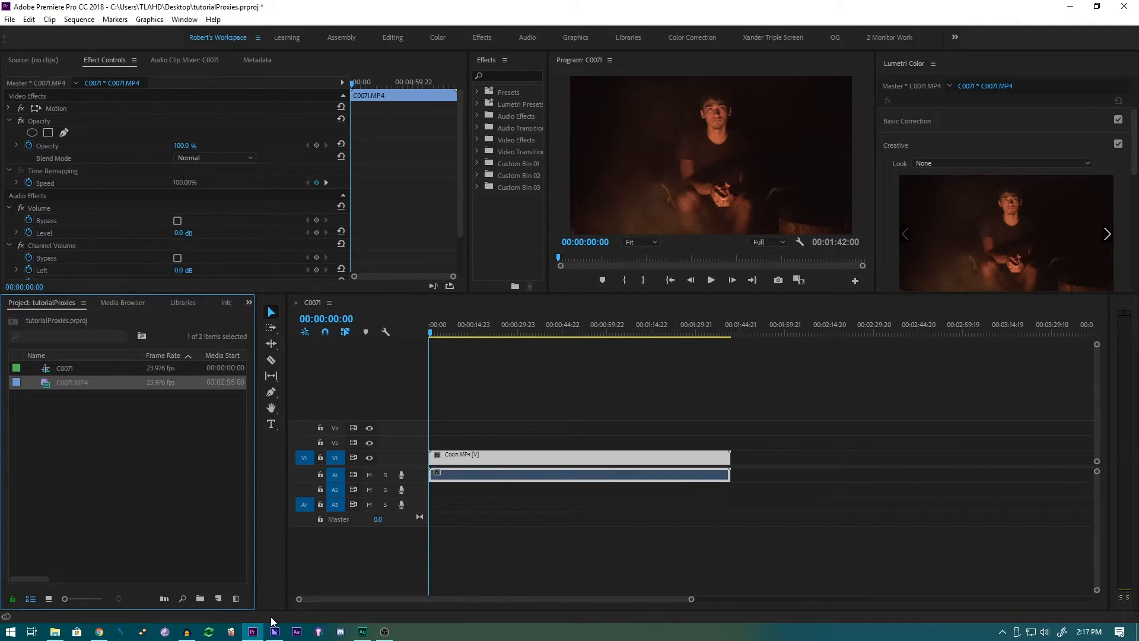
{"action": "mouse_move", "coordinate": [287, 566]}
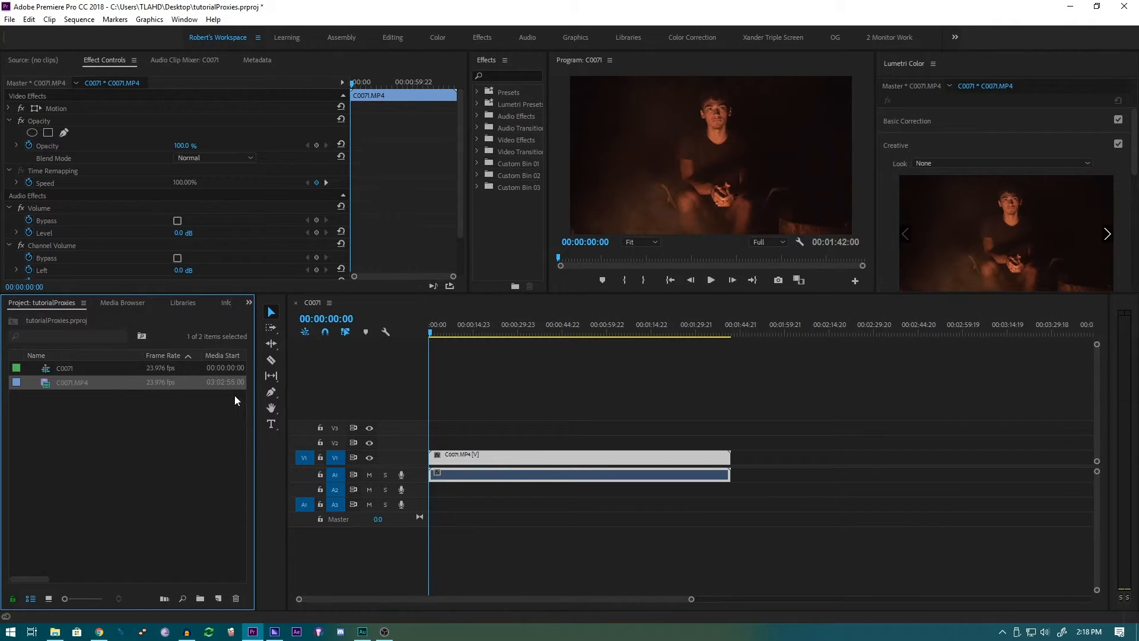
{"action": "mouse_move", "coordinate": [133, 356]}
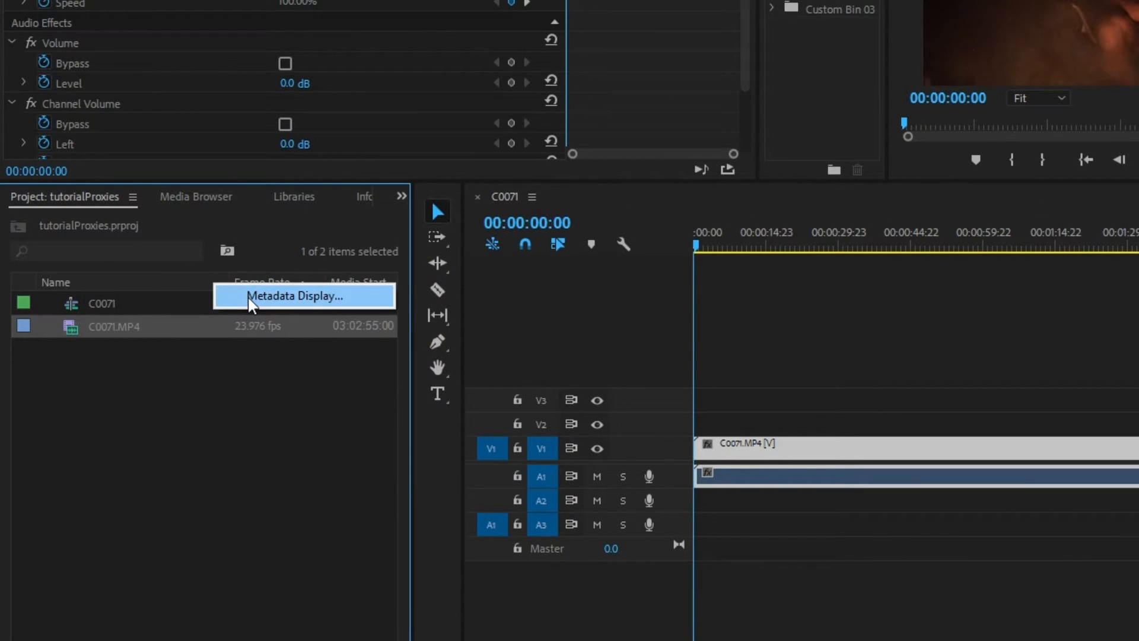
Step: Add the Proxy column via Metadata Display so C0071.MP4 shows as Attached
{"action": "left_click", "coordinate": [294, 295]}
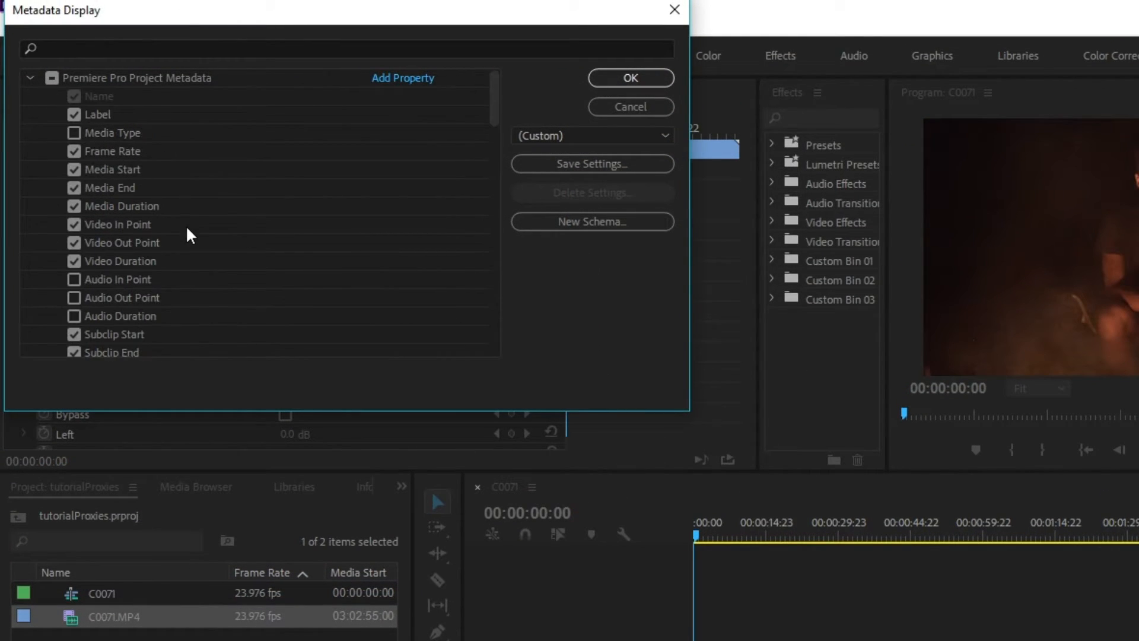
{"action": "mouse_move", "coordinate": [94, 229]}
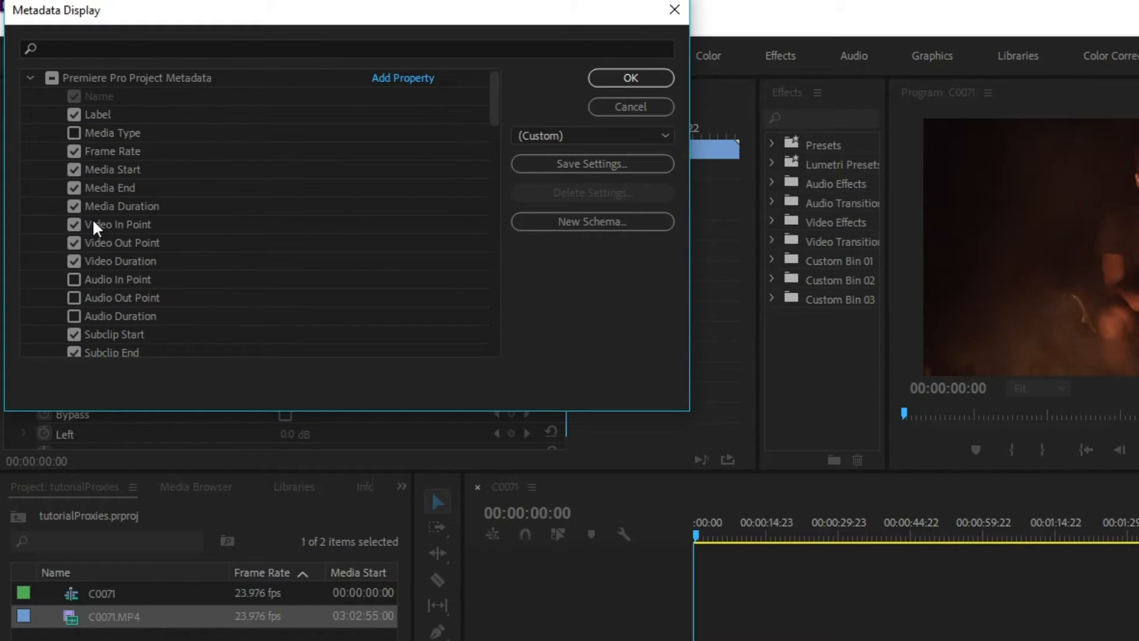
{"action": "scroll", "scroll_direction": "down", "scroll_amount": 3}
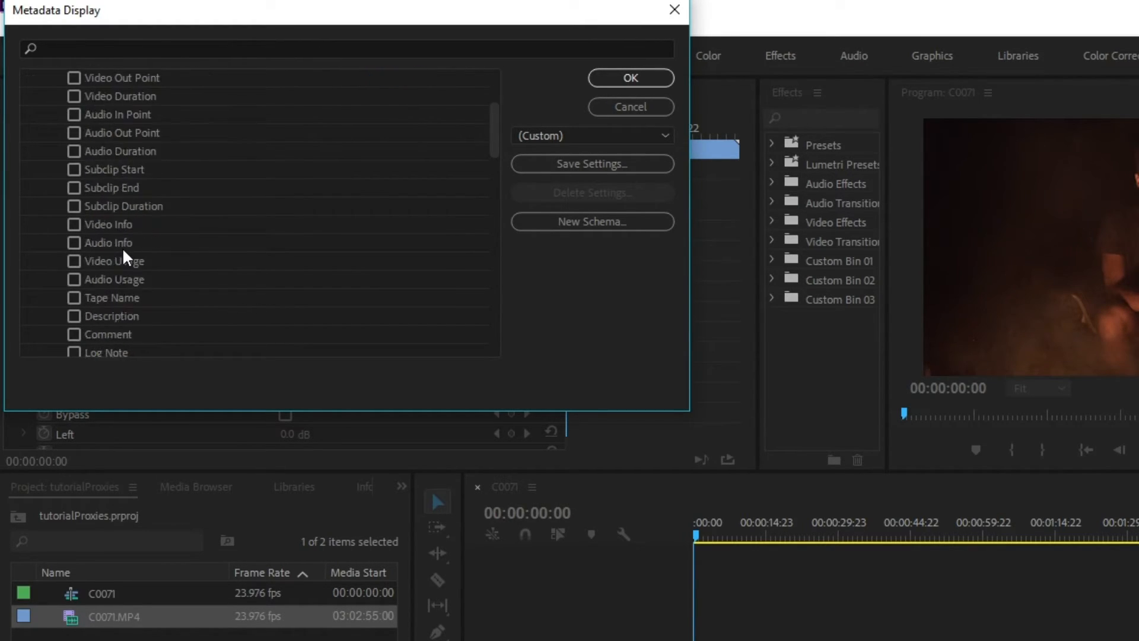
{"action": "scroll", "scroll_direction": "down", "scroll_amount": 3}
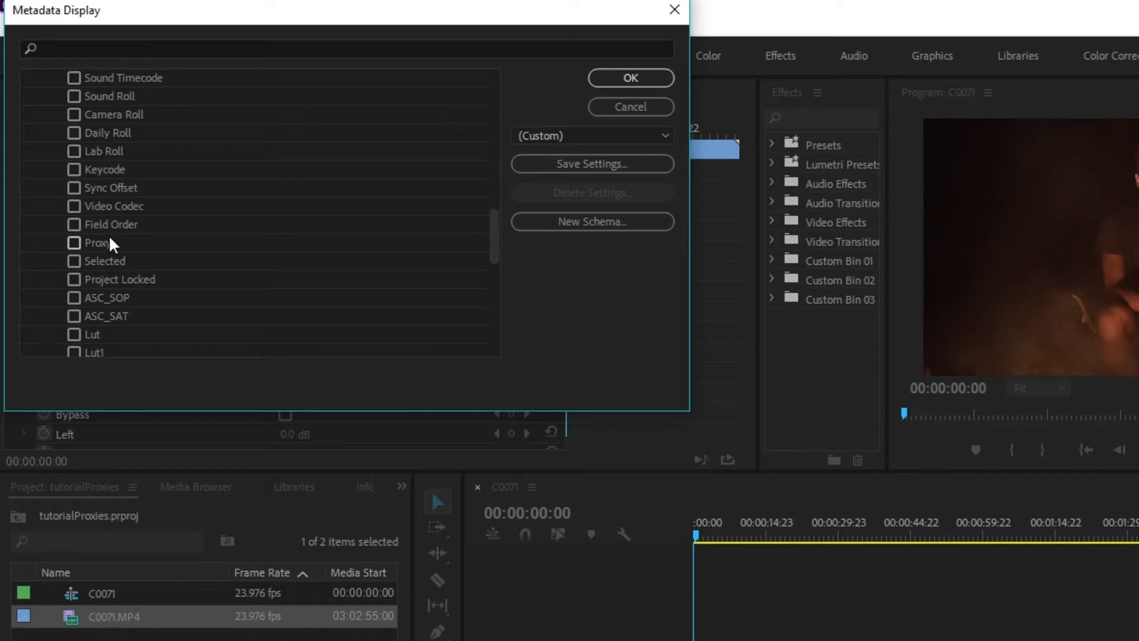
{"action": "left_click", "coordinate": [629, 78]}
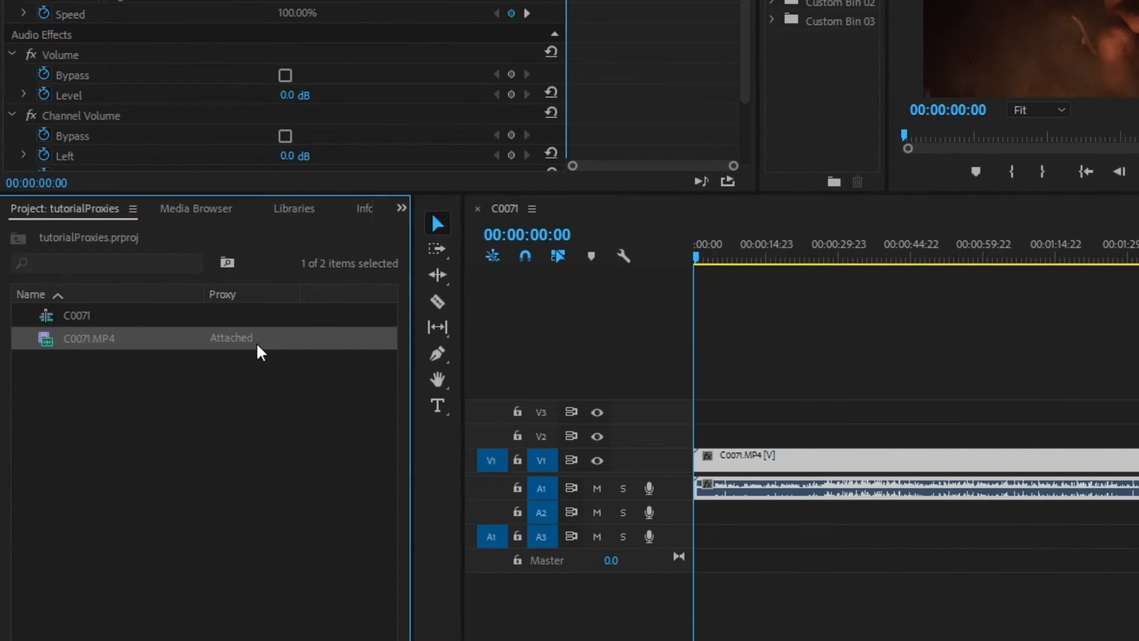
{"action": "mouse_move", "coordinate": [258, 356]}
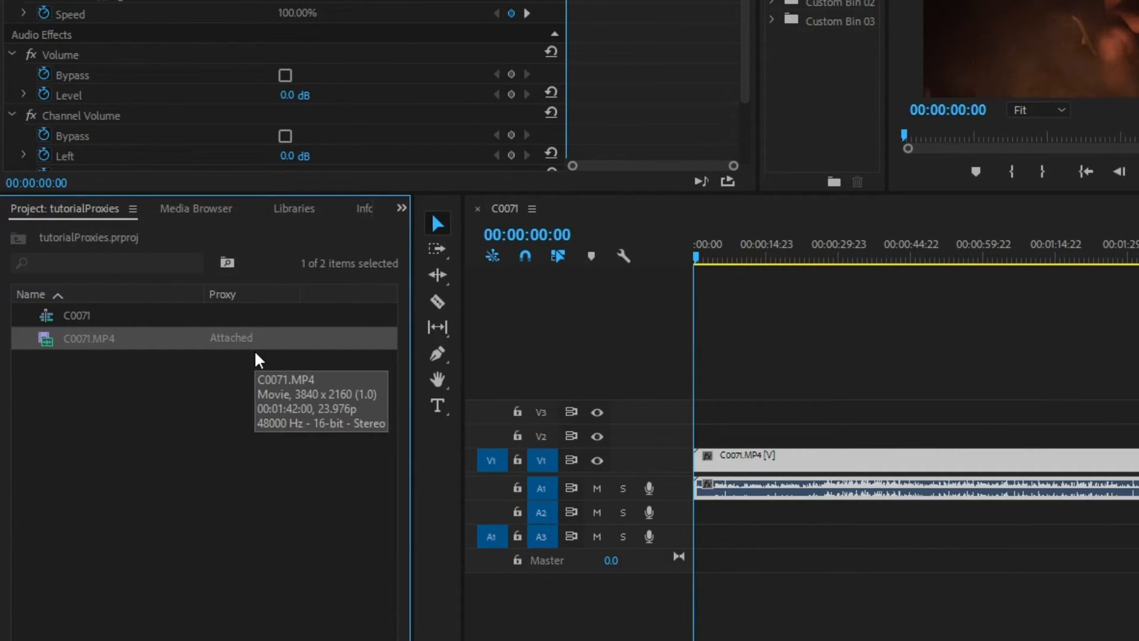
{"action": "mouse_move", "coordinate": [269, 351]}
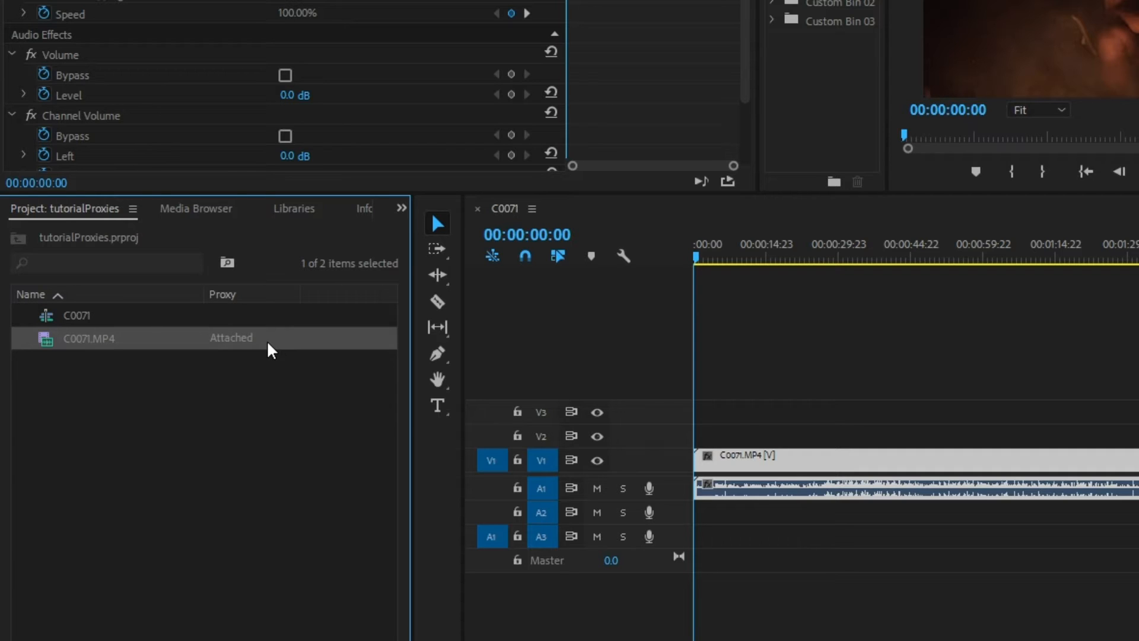
Step: Move the playhead to 00:00:10:09 in the C0071 sequence
{"action": "left_click", "coordinate": [740, 259]}
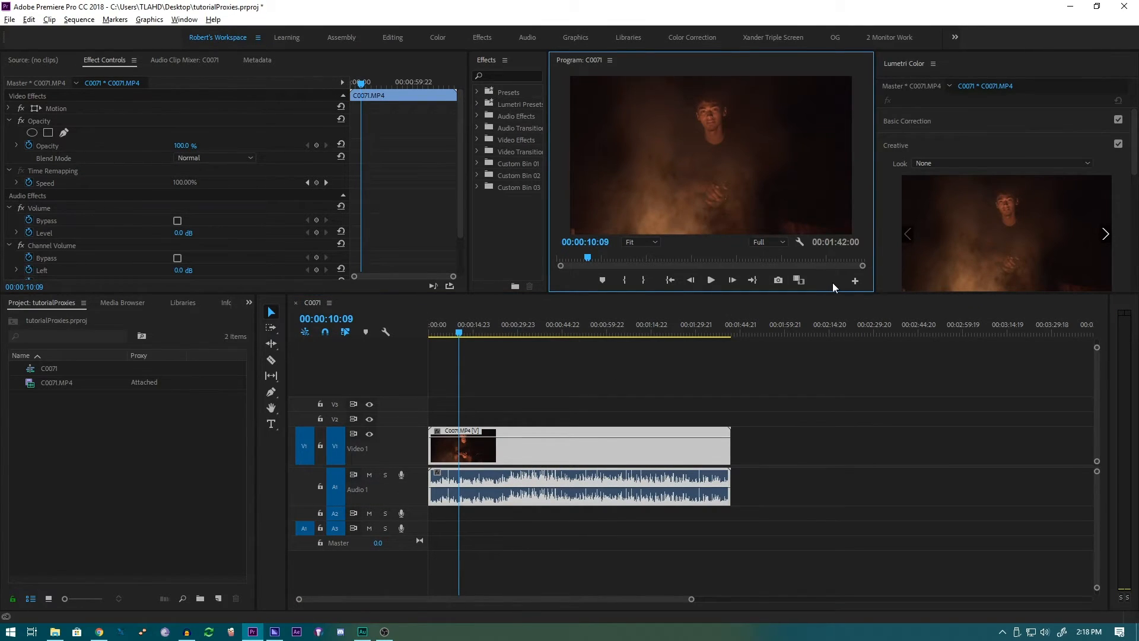
Step: Add the Toggle Proxies button to the Program monitor's transport controls via the Button Editor
{"action": "left_click", "coordinate": [855, 282]}
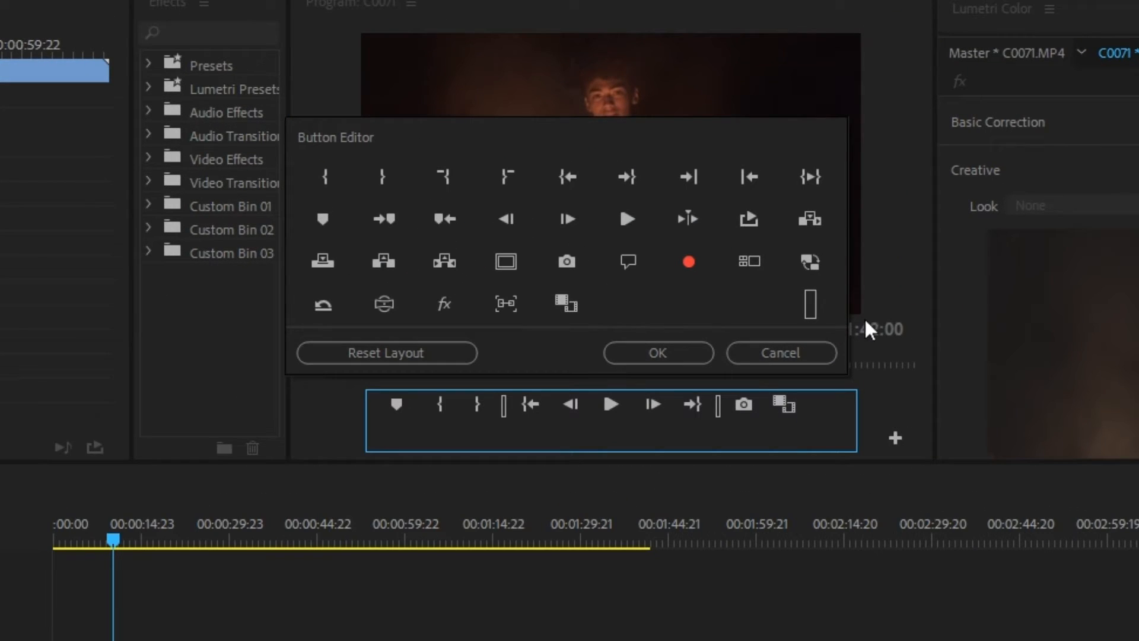
{"action": "mouse_move", "coordinate": [810, 261]}
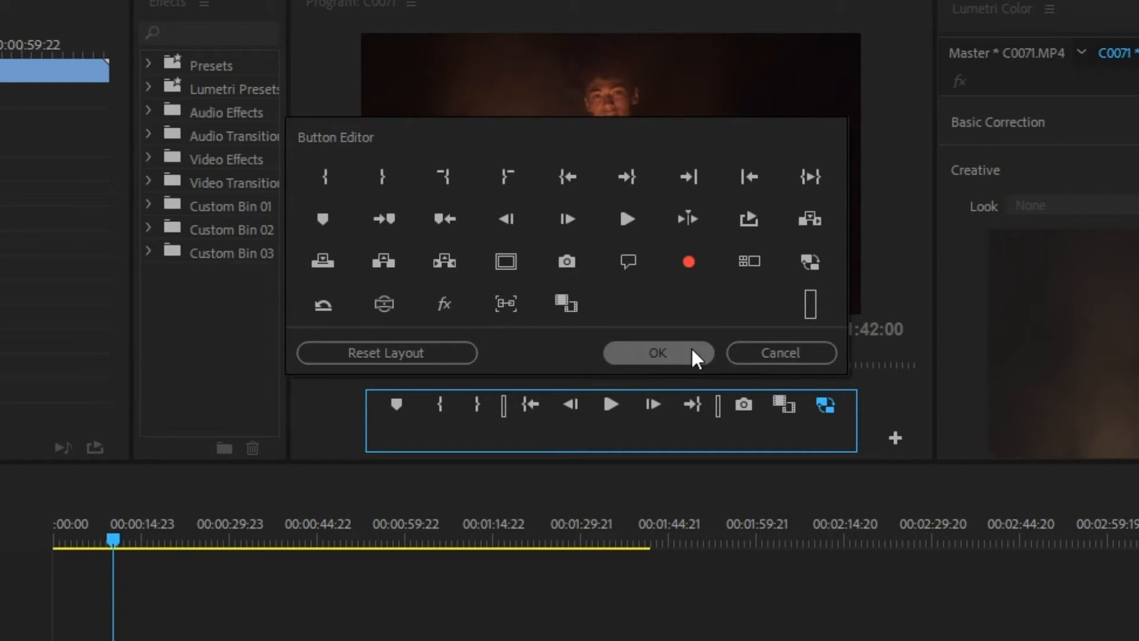
{"action": "left_click", "coordinate": [657, 353]}
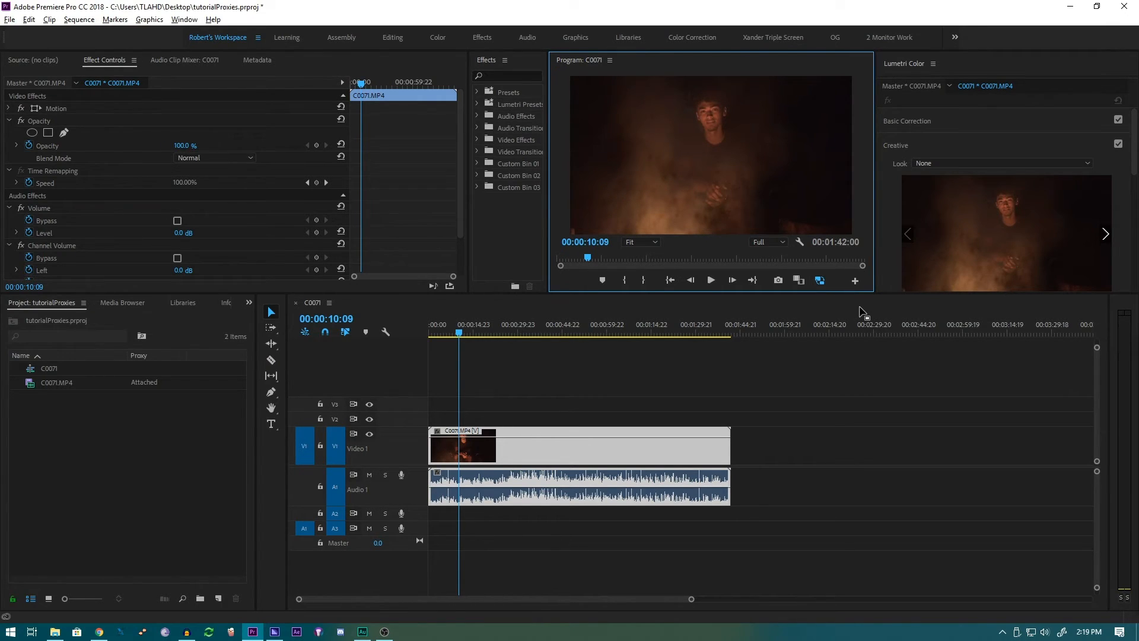
{"action": "mouse_move", "coordinate": [850, 303]}
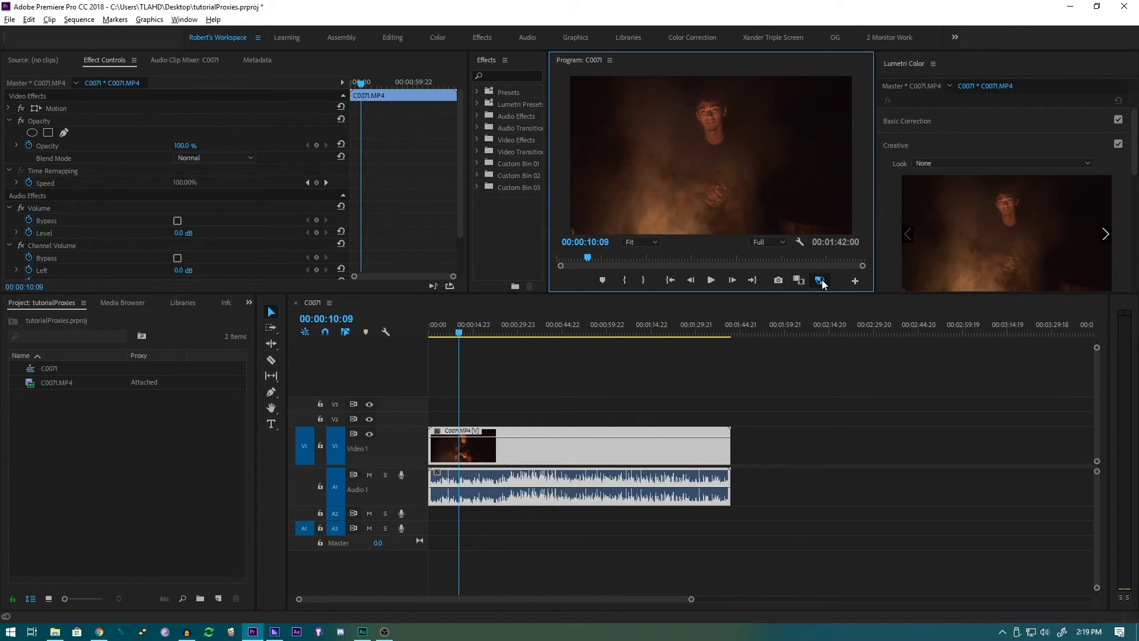
{"action": "mouse_move", "coordinate": [821, 282]}
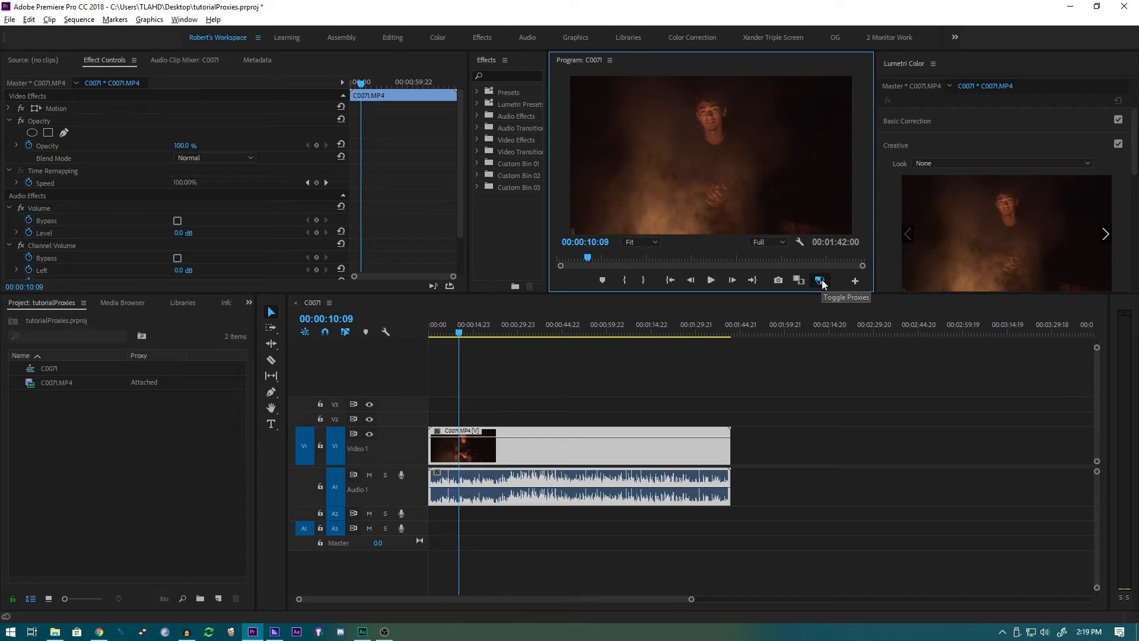
{"action": "mouse_move", "coordinate": [821, 281]}
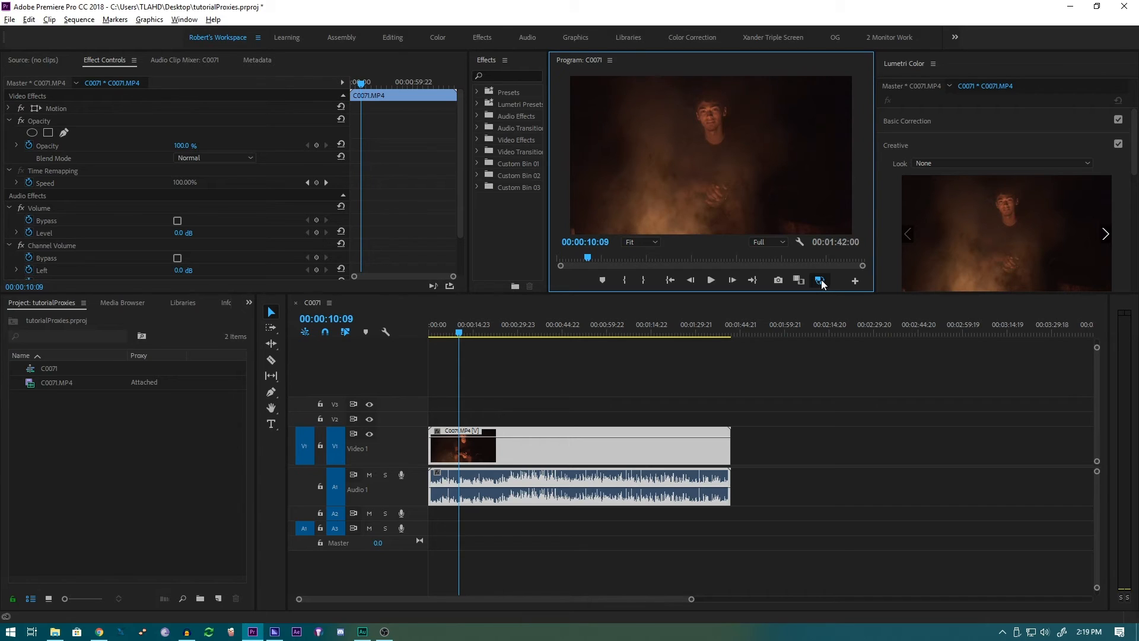